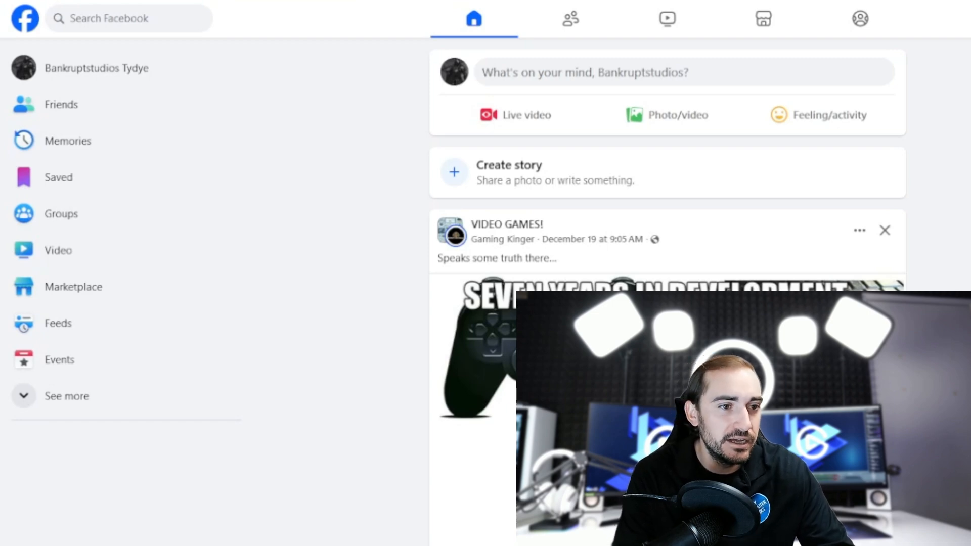
{"action": "mouse_move", "coordinate": [339, 266]}
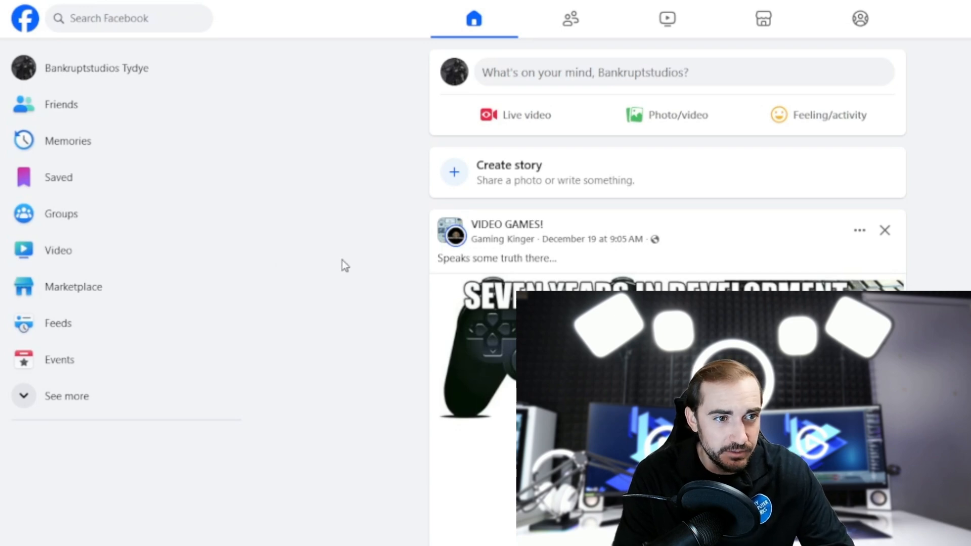
{"action": "mouse_move", "coordinate": [73, 286]}
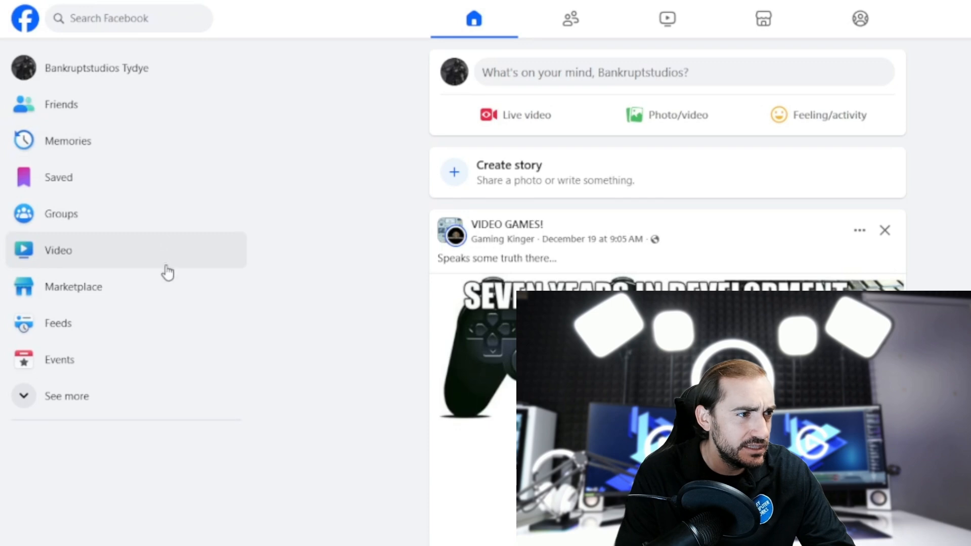
{"action": "mouse_move", "coordinate": [173, 397]}
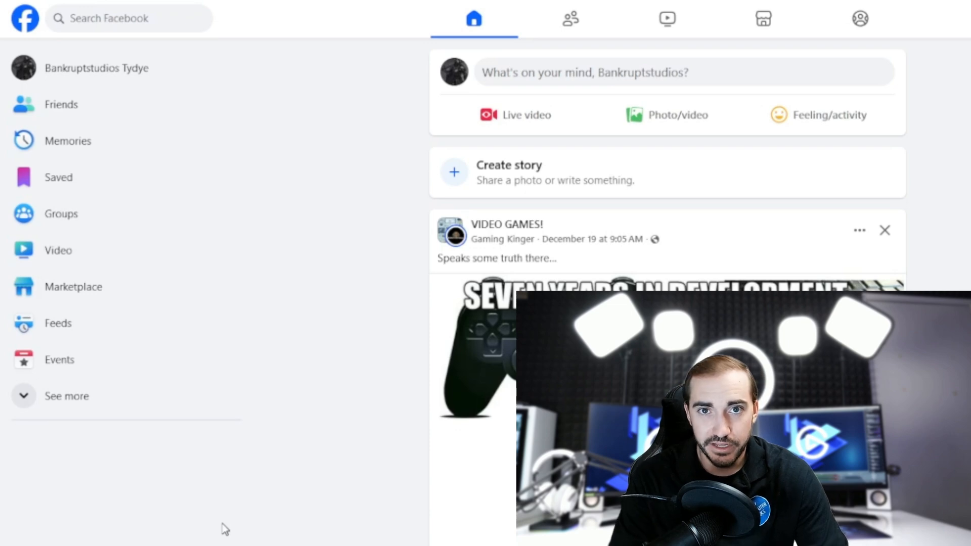
{"action": "mouse_move", "coordinate": [176, 490]}
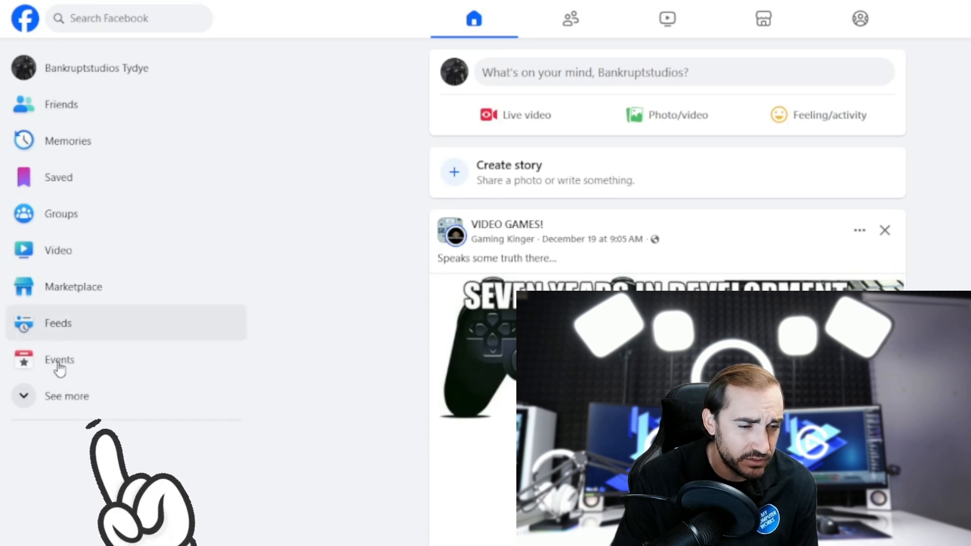
Expand the left sidebar shortcuts and go to the Pages section
{"action": "left_click", "coordinate": [67, 396]}
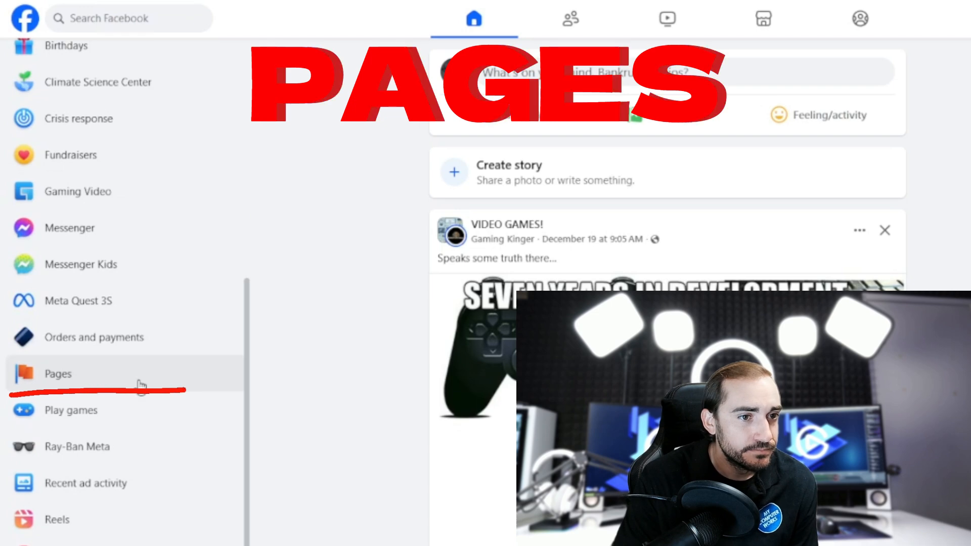
{"action": "left_click", "coordinate": [58, 373]}
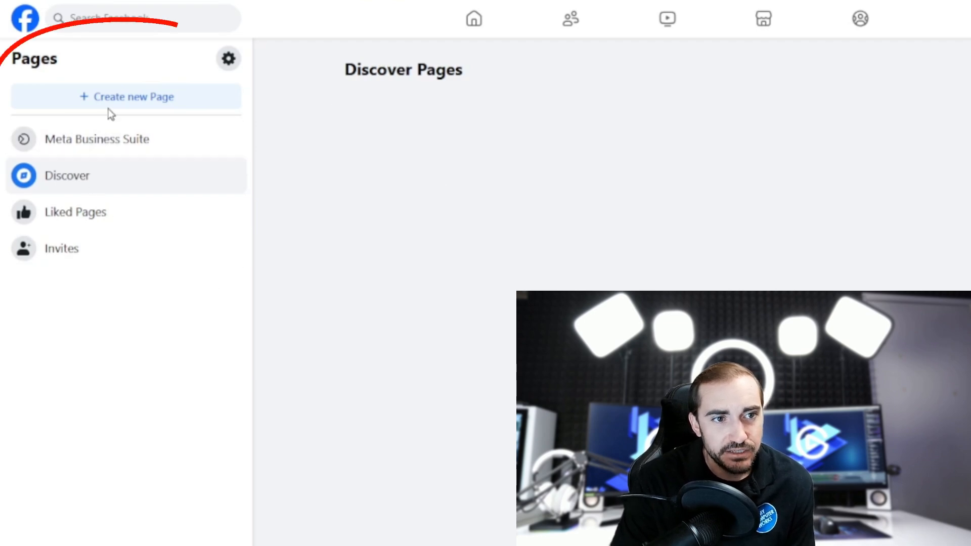
Start a new Page from the Pages sidebar to reach the Create a Page form
{"action": "left_click", "coordinate": [125, 97]}
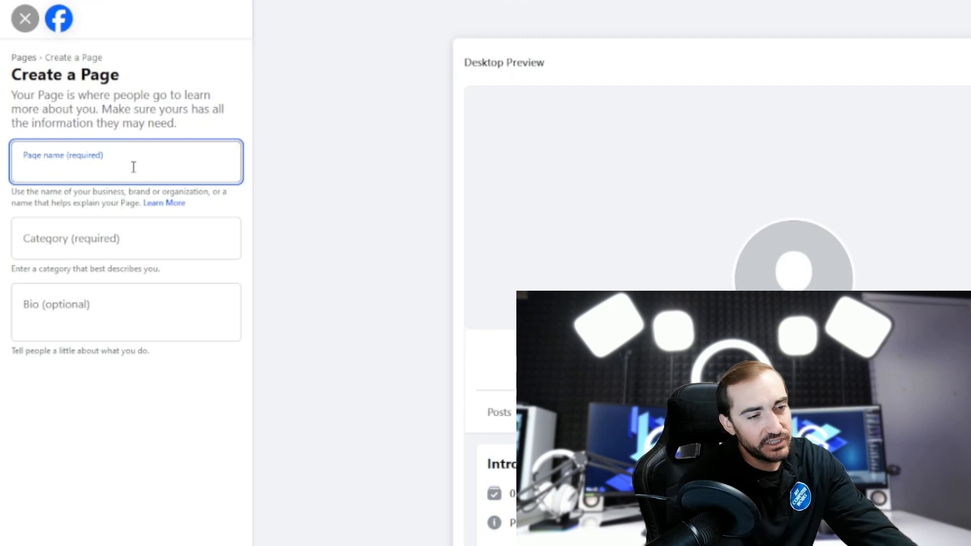
Enter the Page name 'Tech by Ty' and 'Tec' in the Category field
{"action": "left_click", "coordinate": [124, 166]}
{"action": "type", "text": "Tech by"}
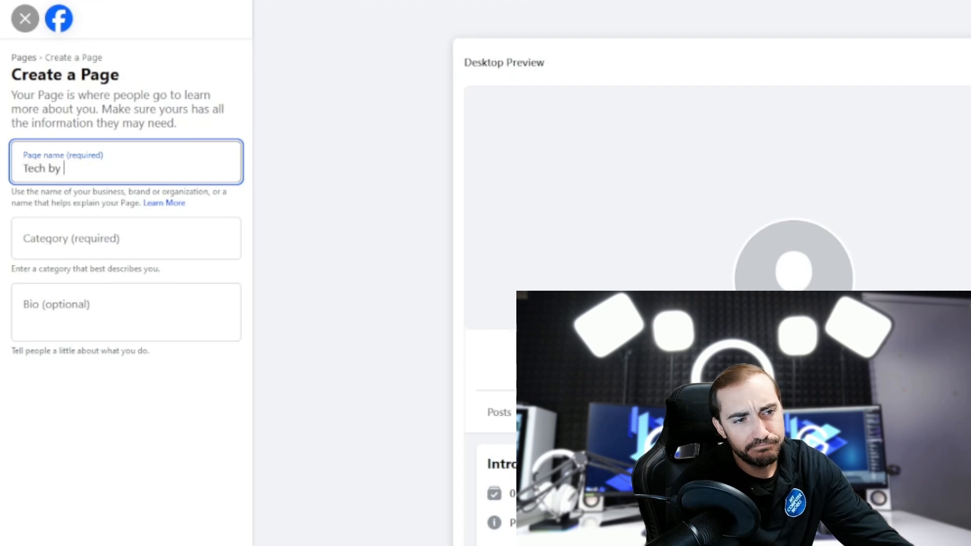
{"action": "type", "text": "Ty"}
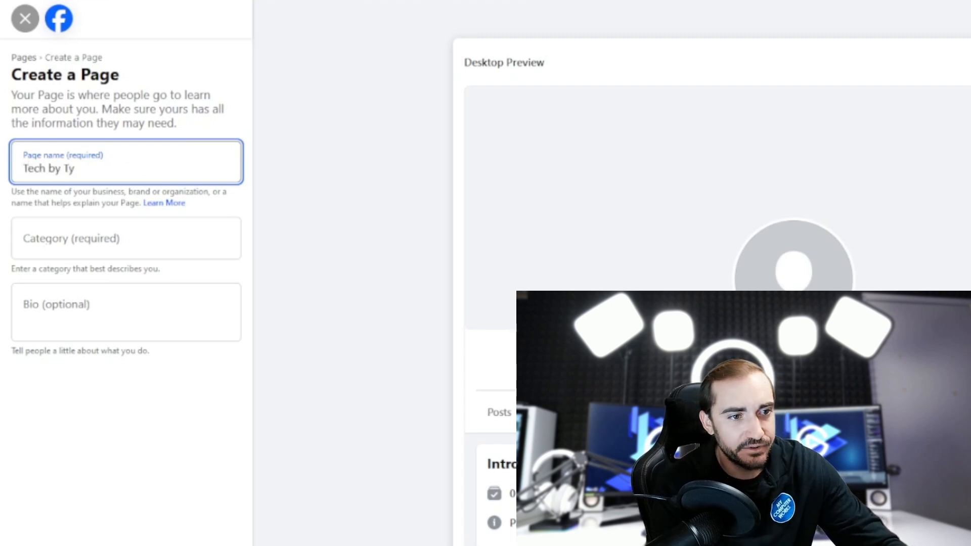
{"action": "type", "text": "Tech"}
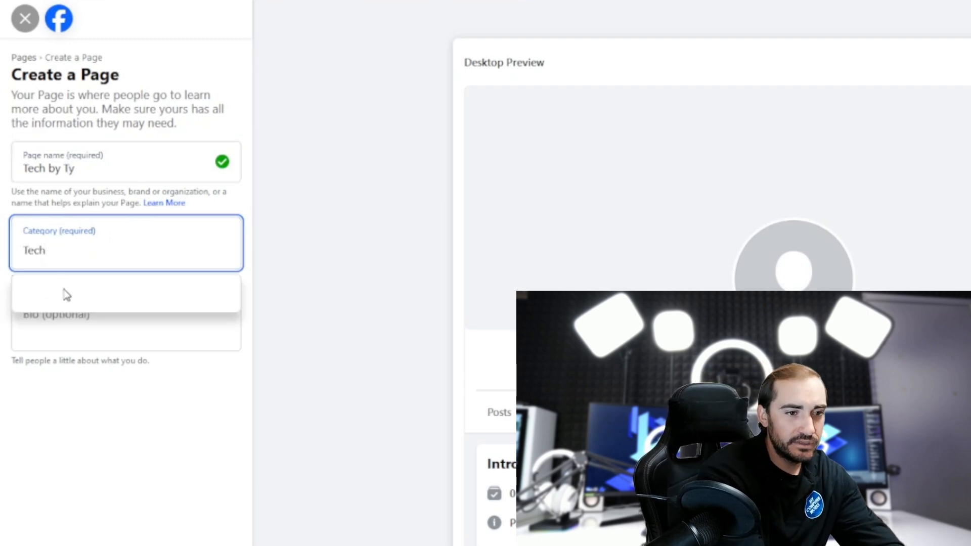
Write the bio 'Ty is my name and tech is my game!'
{"action": "left_click", "coordinate": [124, 322]}
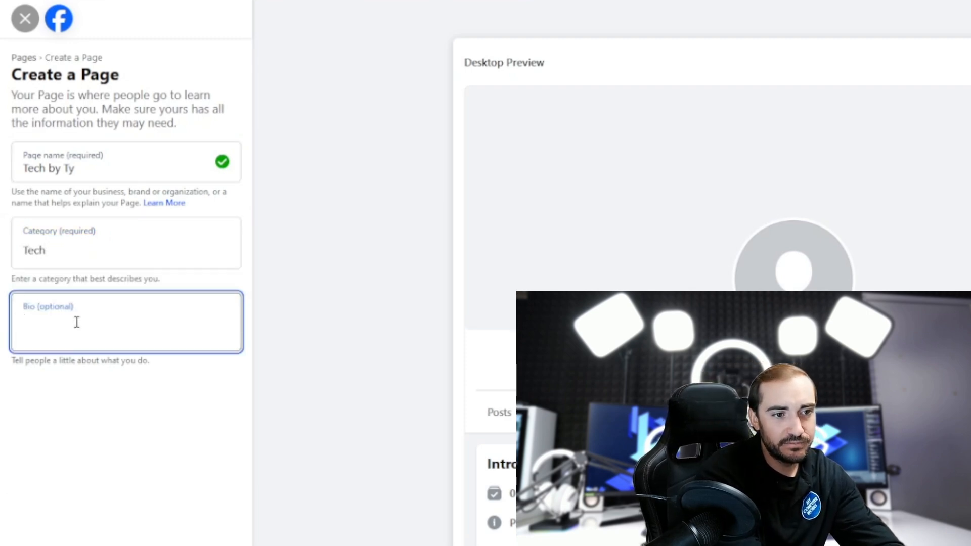
{"action": "type", "text": "Ty is my"}
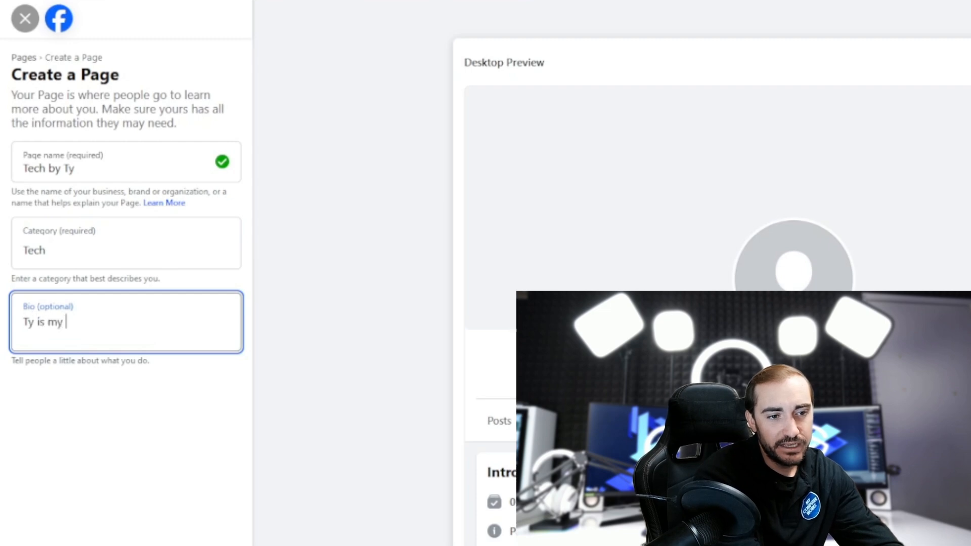
{"action": "type", "text": "name and tech is my"}
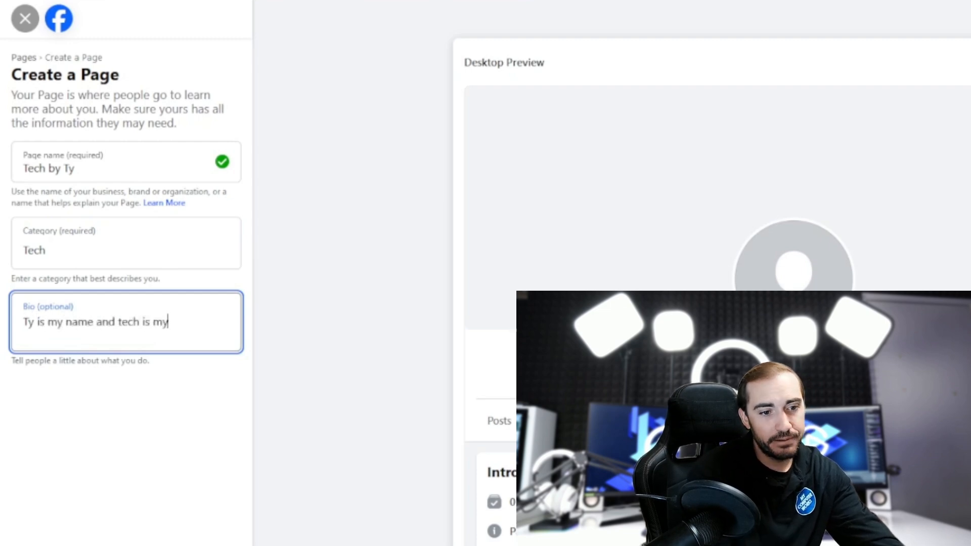
{"action": "type", "text": "game!"}
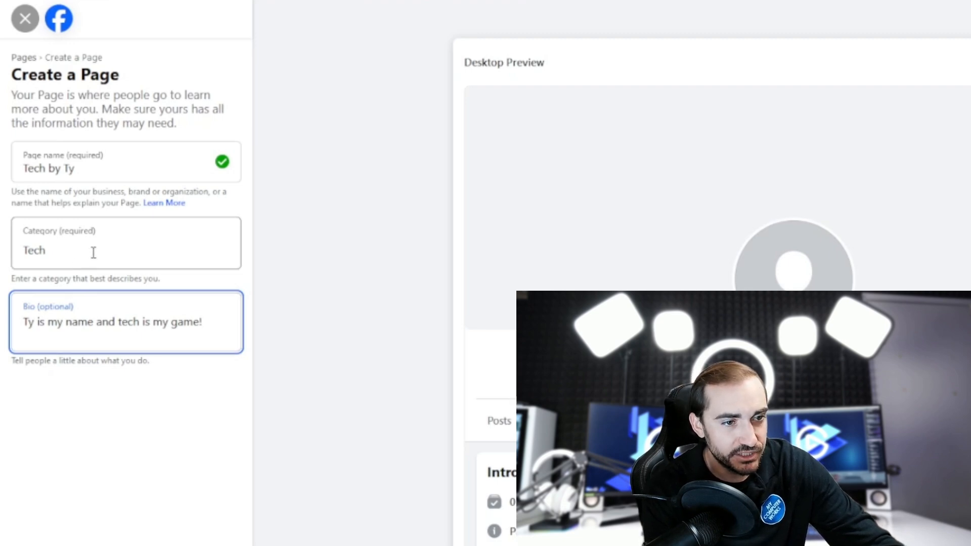
Choose Information Technology Company from the category suggestions
{"action": "left_click", "coordinate": [93, 250]}
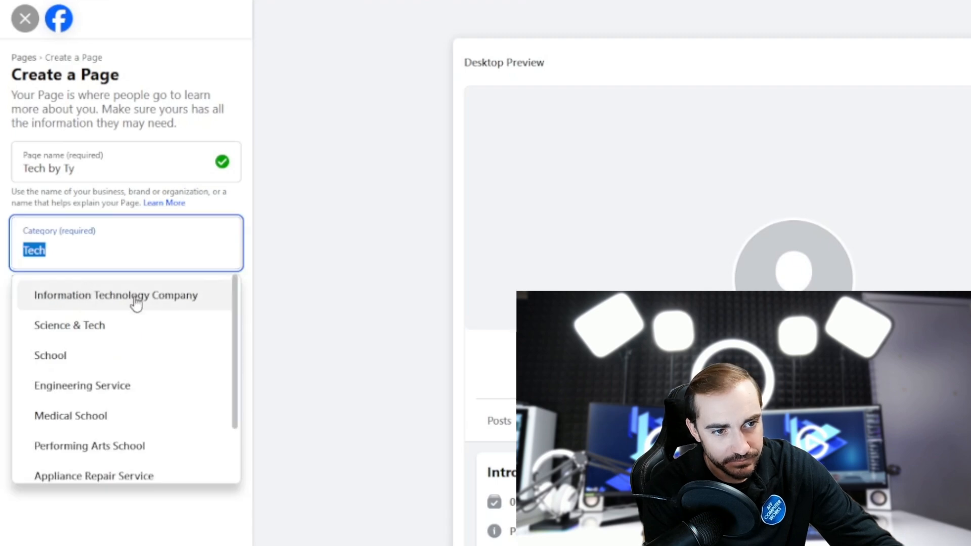
{"action": "left_click", "coordinate": [115, 295]}
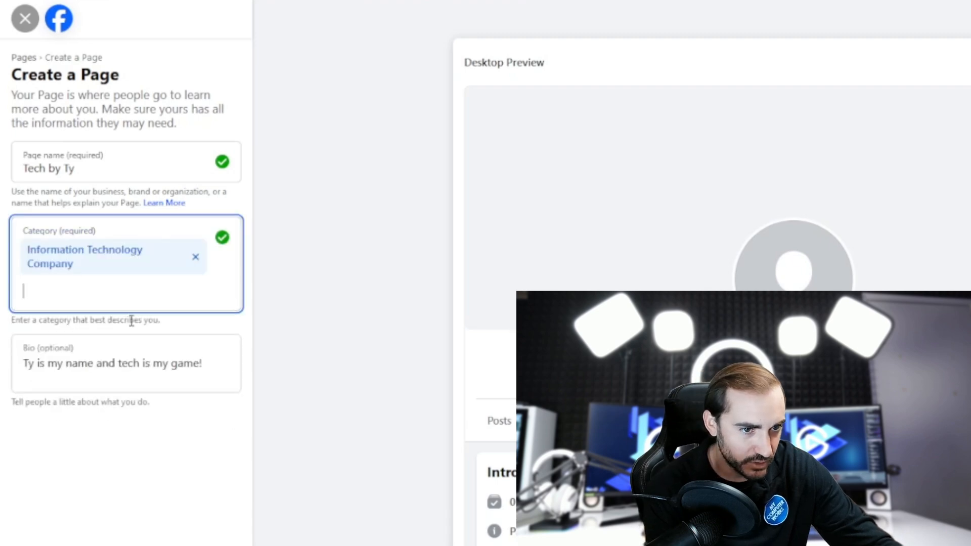